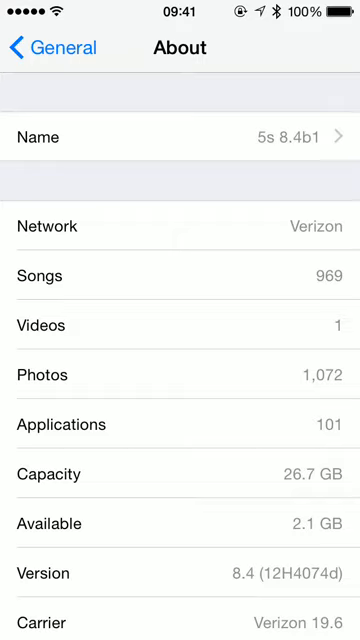
- Leave the Settings About page and return to the iOS Home Screen
{"action": "scroll", "scroll_direction": "down", "scroll_amount": 3}
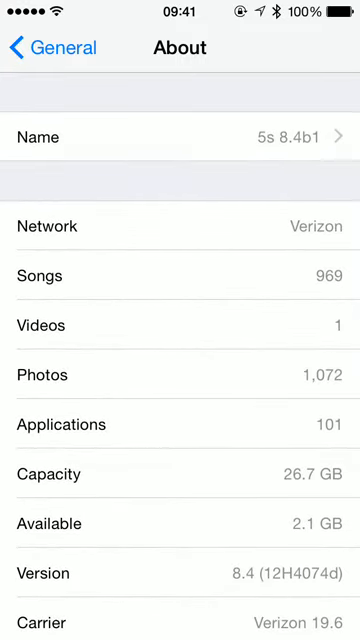
{"action": "key", "text": "home"}
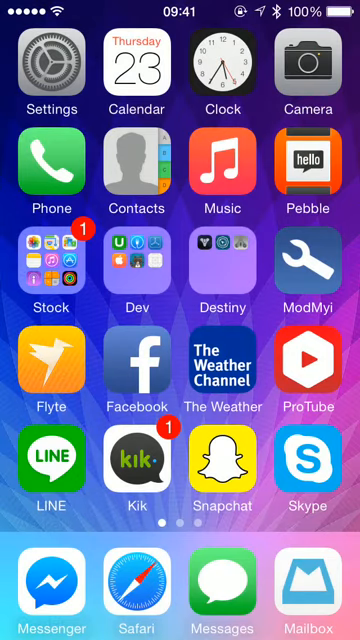
- Swipe through the Home Screen pages toward the Emulators folder
{"action": "scroll", "scroll_direction": "left", "scroll_amount": 3}
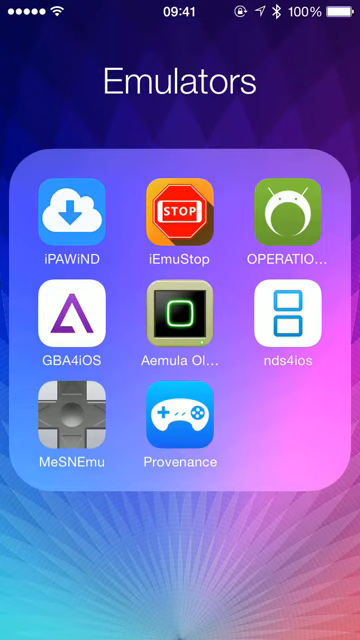
- Launch iPAWiND and bring up its section menu to reach the Cydia app list
{"action": "left_click", "coordinate": [68, 212]}
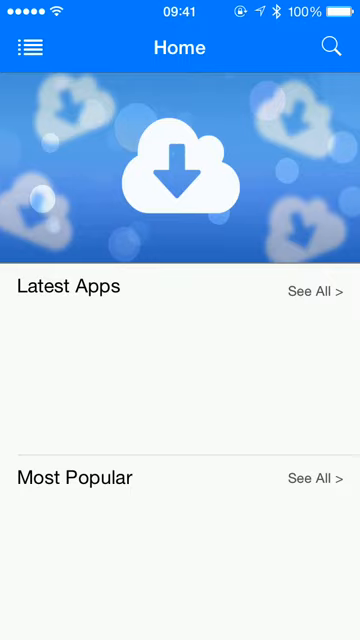
{"action": "left_click", "coordinate": [32, 48]}
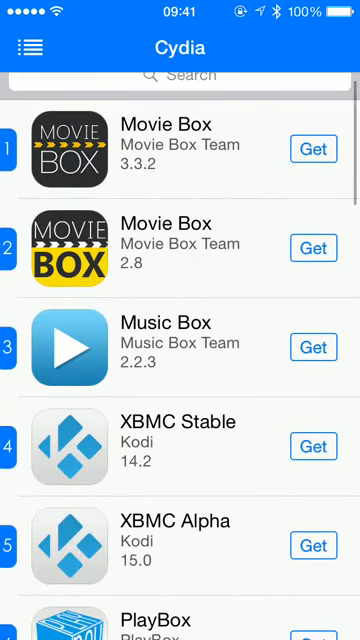
- Browse down the Cydia ranked list past Movie Box, Music Box and XBMC
{"action": "scroll", "scroll_direction": "down", "scroll_amount": 3}
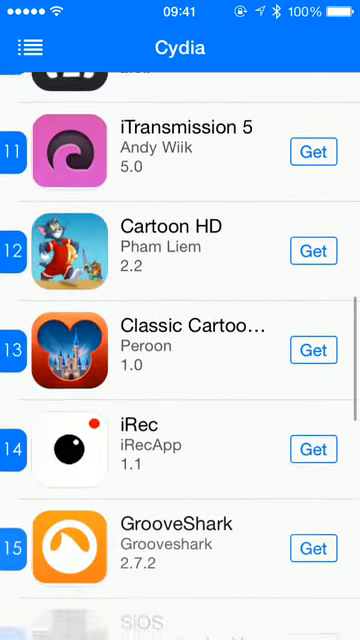
{"action": "scroll", "scroll_direction": "down", "scroll_amount": 3}
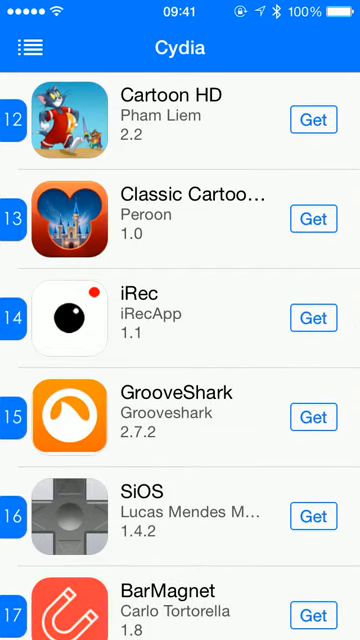
{"action": "scroll", "scroll_direction": "down", "scroll_amount": 3}
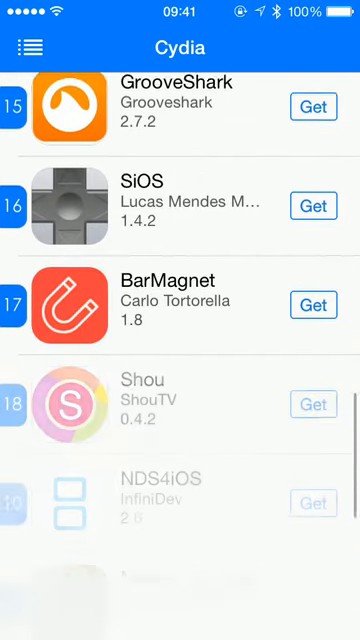
{"action": "scroll", "scroll_direction": "down", "scroll_amount": 3}
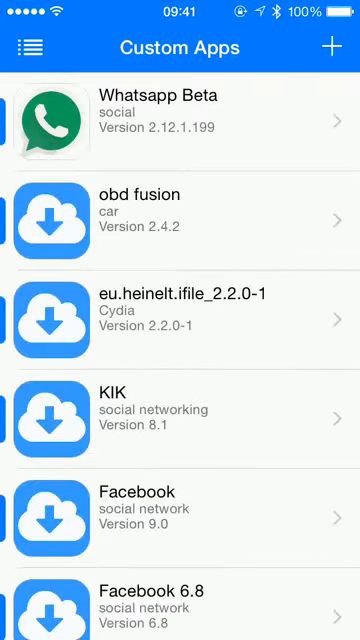
- Browse down the Custom Apps list toward the MeSNEmu SNES emulator entry
{"action": "scroll", "scroll_direction": "down", "scroll_amount": 3}
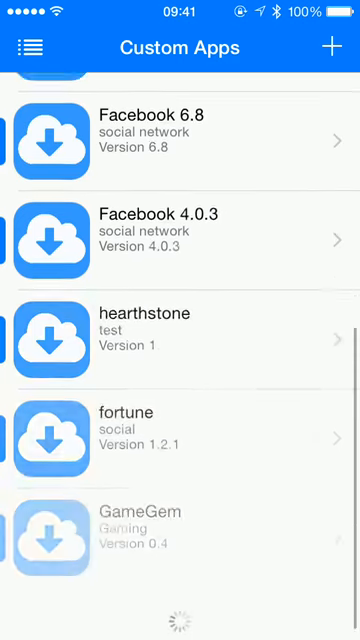
{"action": "scroll", "scroll_direction": "down", "scroll_amount": 3}
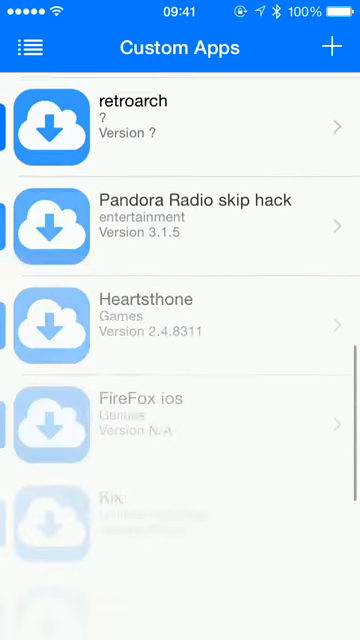
{"action": "scroll", "scroll_direction": "down", "scroll_amount": 3}
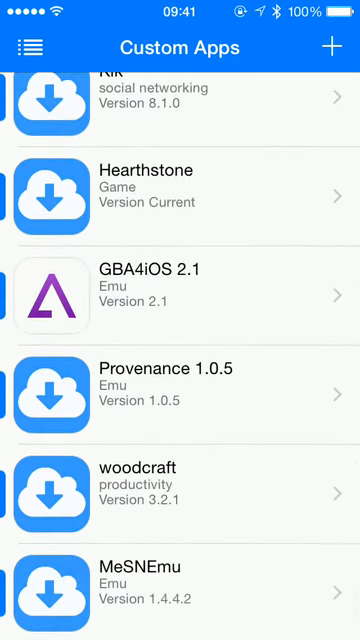
{"action": "scroll", "scroll_direction": "down", "scroll_amount": 3}
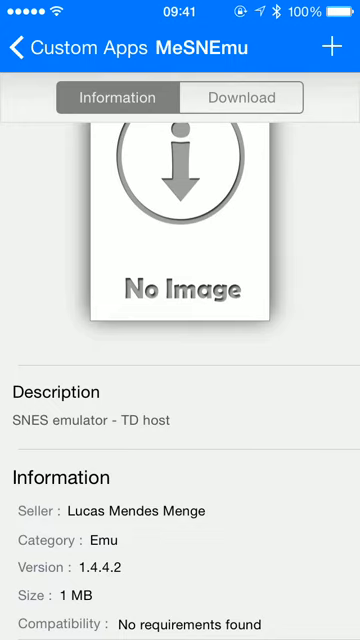
- View the GBA4iOS 2.1 emulator details and return to the Custom Apps list
{"action": "scroll", "scroll_direction": "down", "scroll_amount": 3}
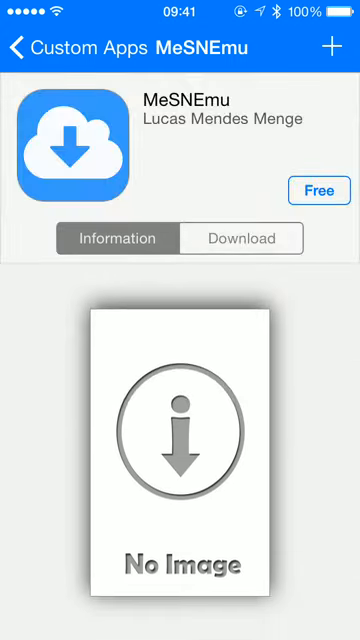
{"action": "left_click", "coordinate": [24, 48]}
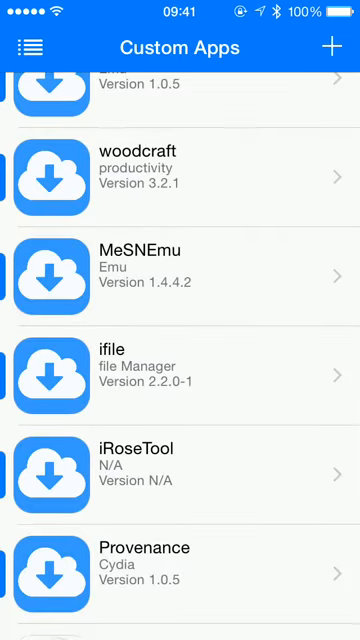
{"action": "left_click", "coordinate": [180, 276]}
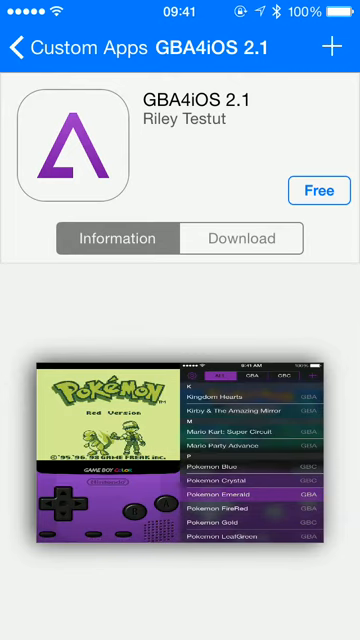
{"action": "scroll", "scroll_direction": "down", "scroll_amount": 3}
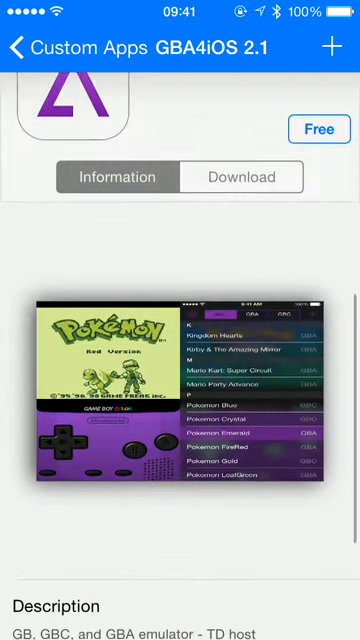
{"action": "left_click", "coordinate": [20, 48]}
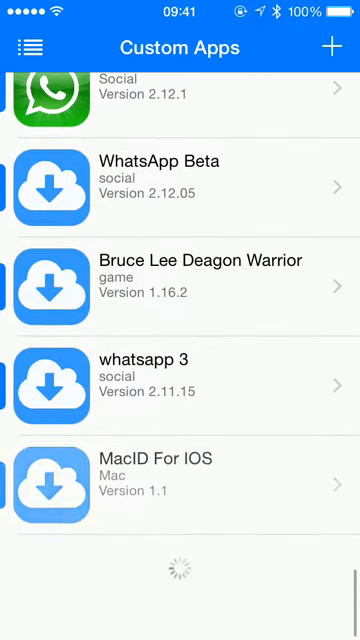
- Read through the Floppy Cloud details and go back to the Custom Apps list
{"action": "scroll", "scroll_direction": "down", "scroll_amount": 3}
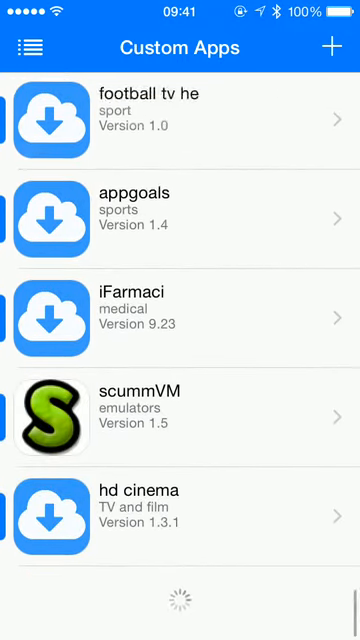
{"action": "scroll", "scroll_direction": "down", "scroll_amount": 3}
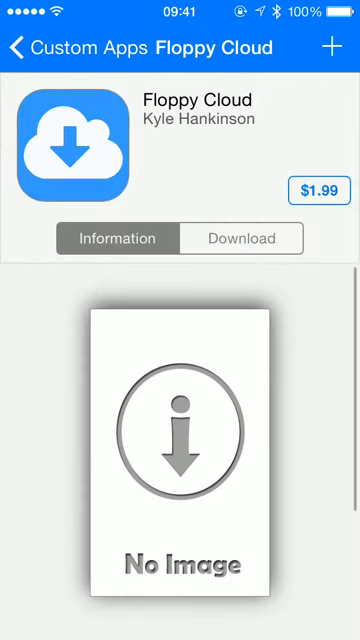
{"action": "scroll", "scroll_direction": "down", "scroll_amount": 3}
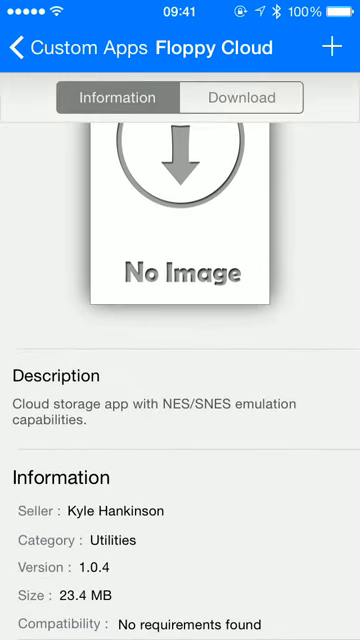
{"action": "left_click", "coordinate": [24, 48]}
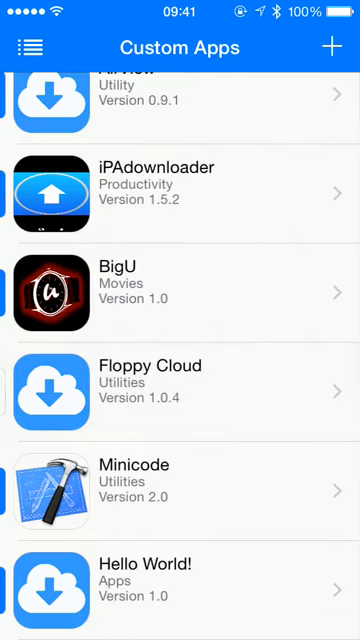
{"action": "scroll", "scroll_direction": "down", "scroll_amount": 3}
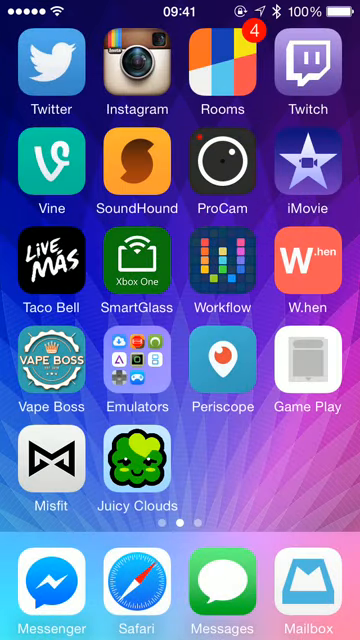
- Load ipawind.com in Safari and read its features and stats sections
{"action": "left_click", "coordinate": [138, 576]}
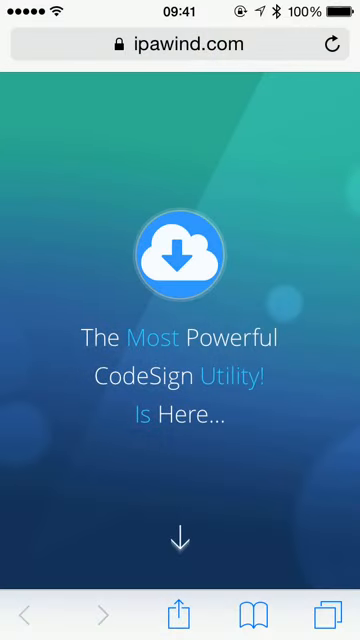
{"action": "scroll", "scroll_direction": "down", "scroll_amount": 3}
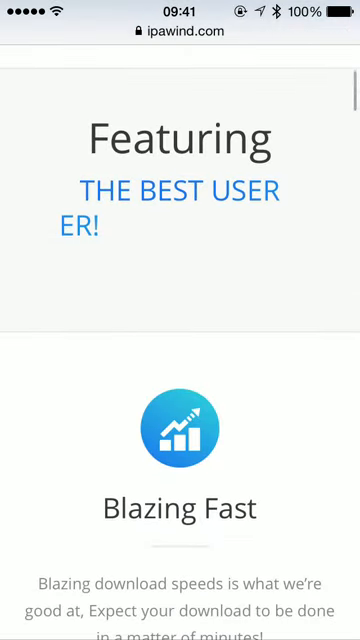
{"action": "scroll", "scroll_direction": "down", "scroll_amount": 3}
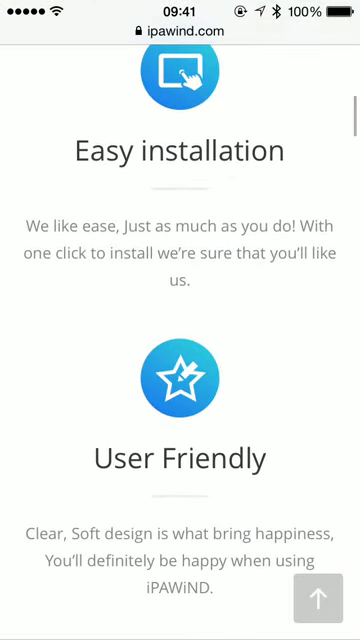
{"action": "scroll", "scroll_direction": "down", "scroll_amount": 3}
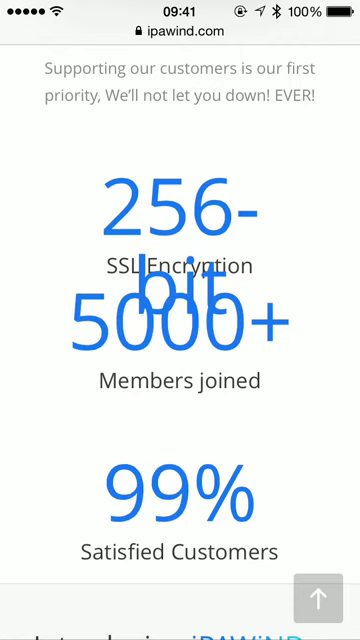
{"action": "scroll", "scroll_direction": "down", "scroll_amount": 3}
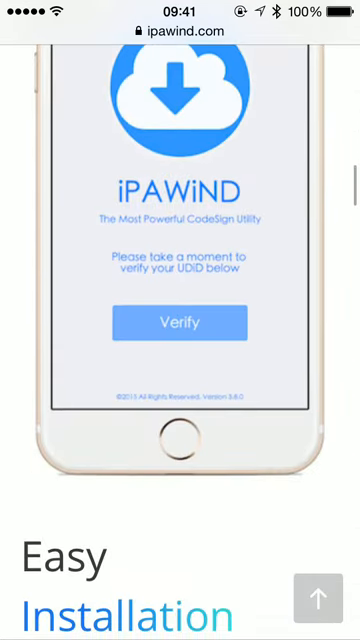
{"action": "scroll", "scroll_direction": "down", "scroll_amount": 3}
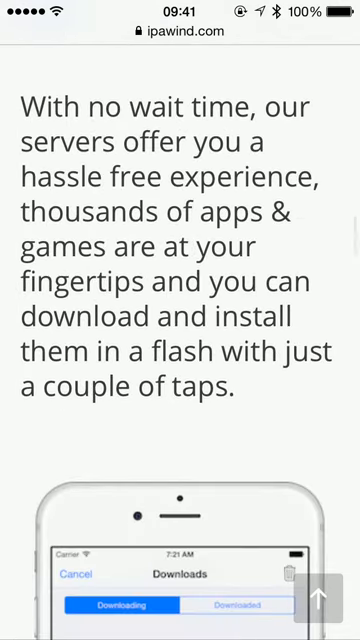
- Continue down the page through screenshots to the Custom Apps and Cydia previews
{"action": "scroll", "scroll_direction": "down", "scroll_amount": 3}
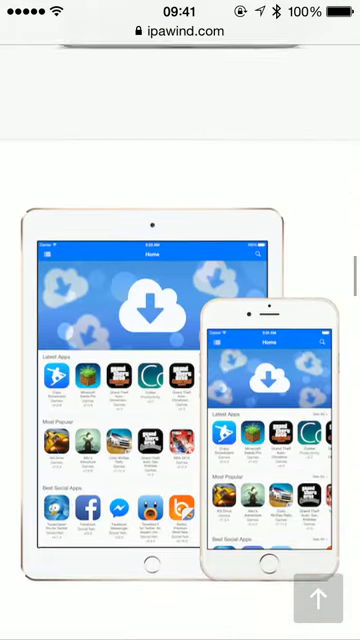
{"action": "scroll", "scroll_direction": "down", "scroll_amount": 3}
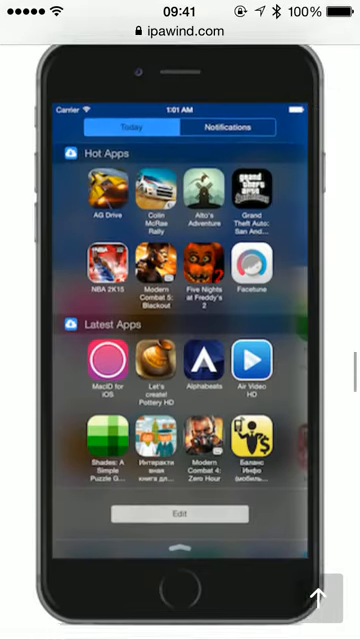
{"action": "scroll", "scroll_direction": "down", "scroll_amount": 3}
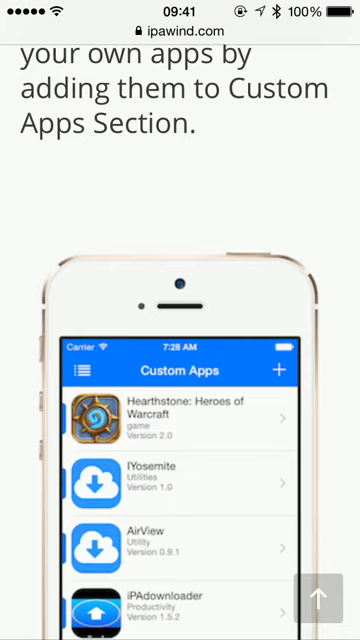
{"action": "scroll", "scroll_direction": "down", "scroll_amount": 3}
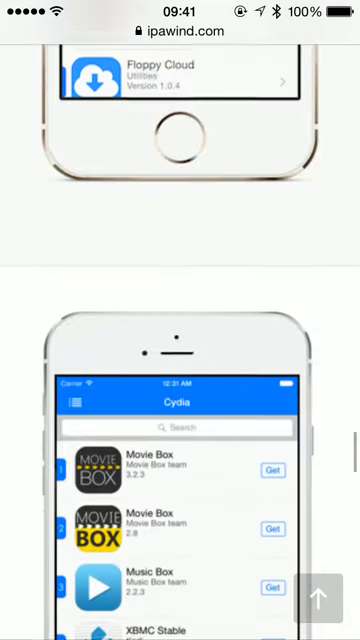